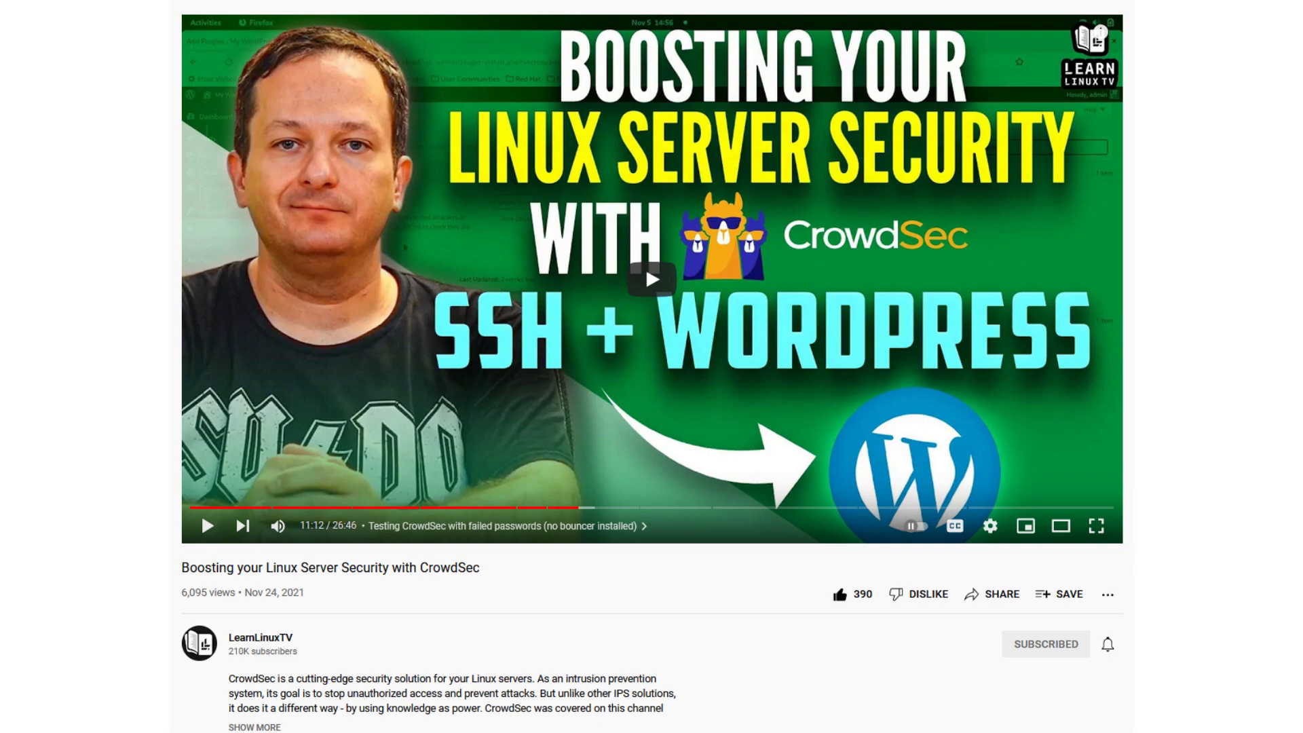
# Step: Go from the CrowdSec video to the LearnLinuxTV channel's uploaded videos list
pyautogui.click(261, 637)
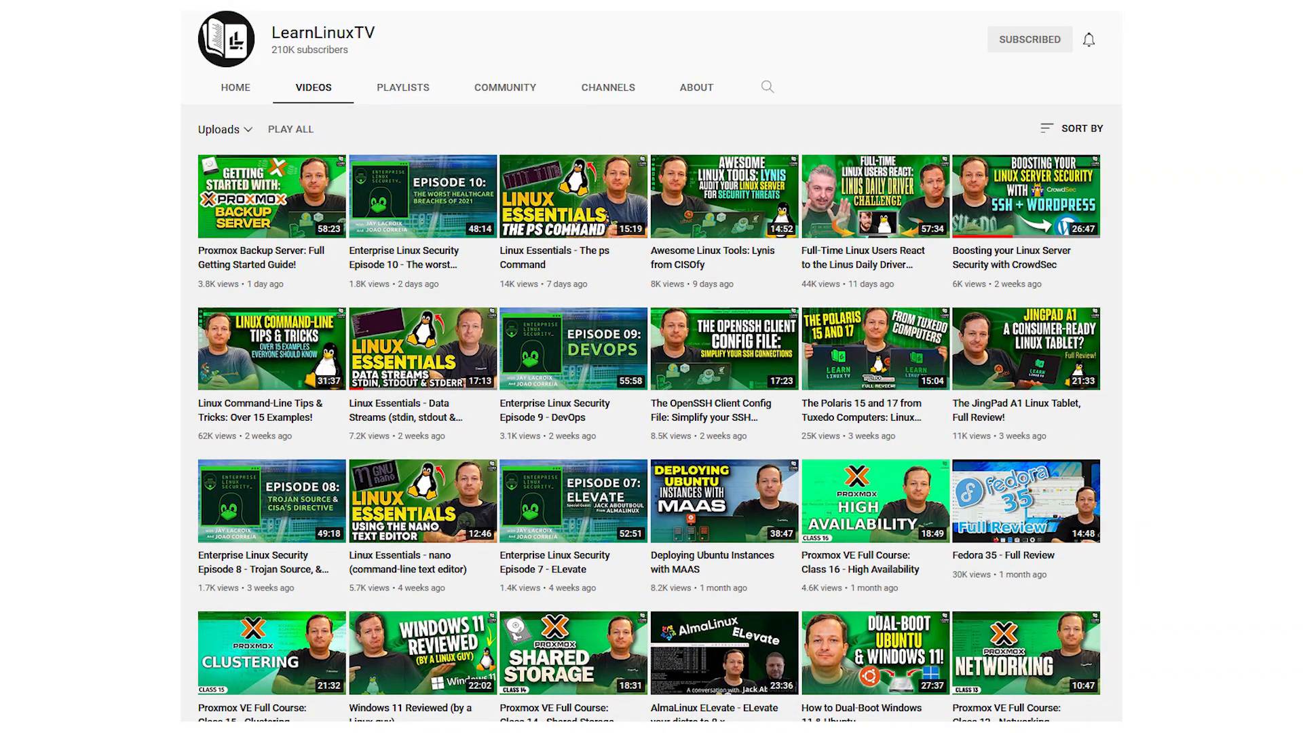